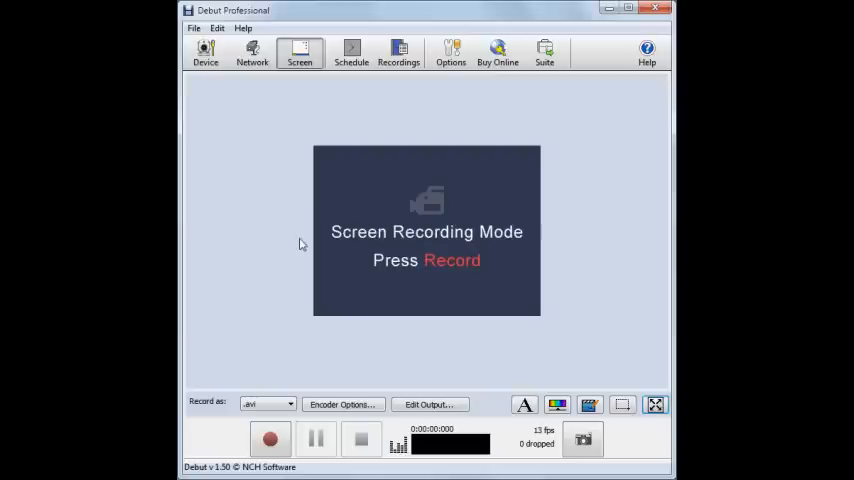
- Choose Webcam / Capture Device as the source with Capture Sound ticked, and accept
click(450, 52)
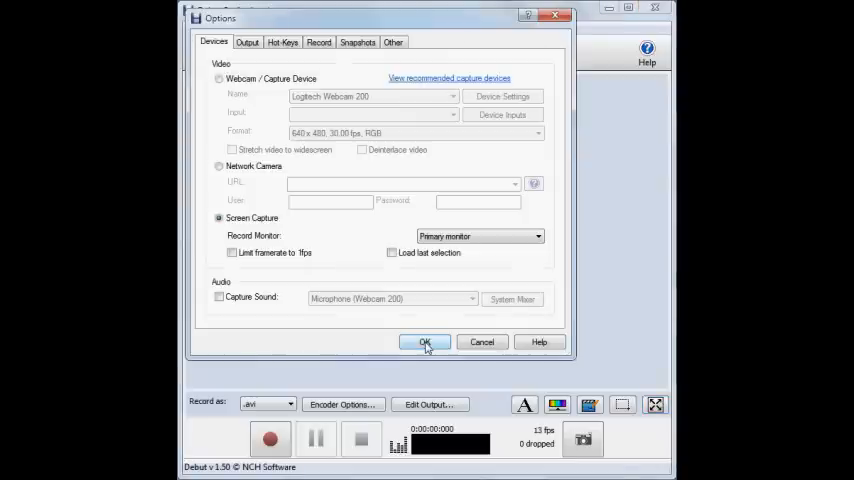
mouse_move(224, 84)
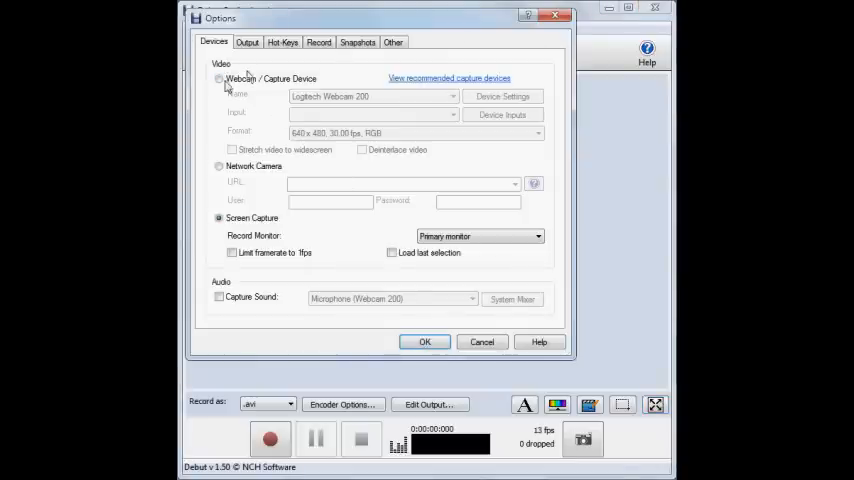
click(220, 78)
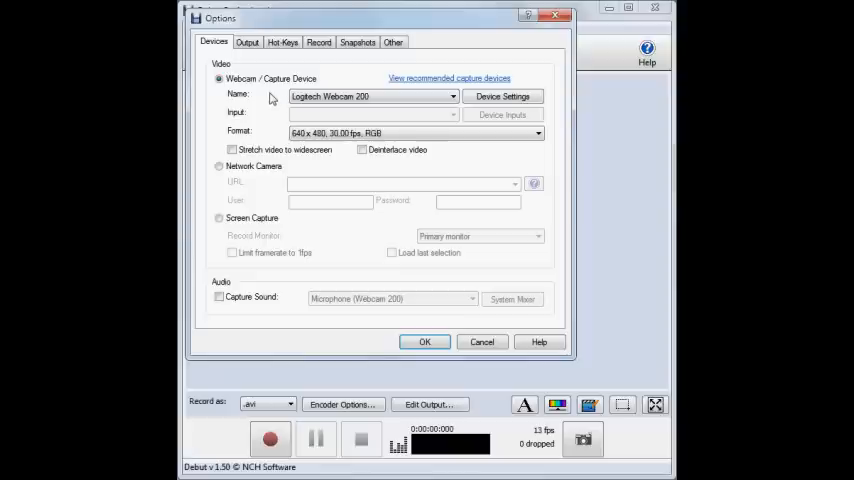
mouse_move(242, 292)
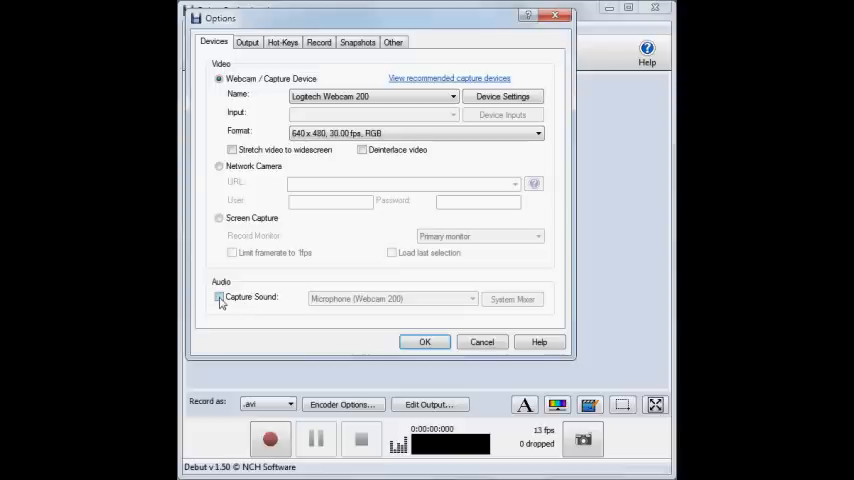
click(220, 296)
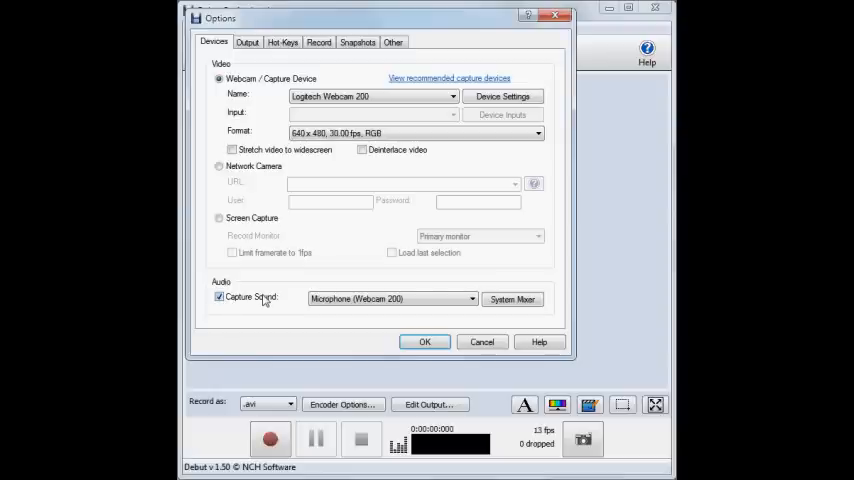
click(424, 340)
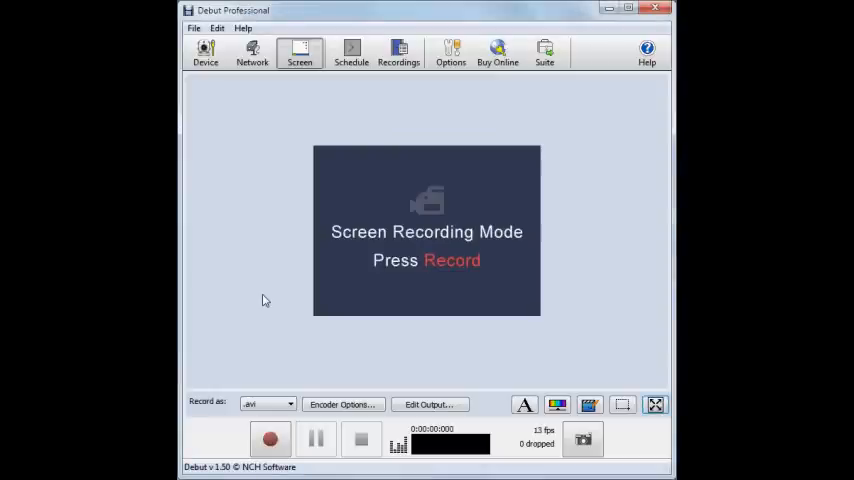
mouse_move(256, 246)
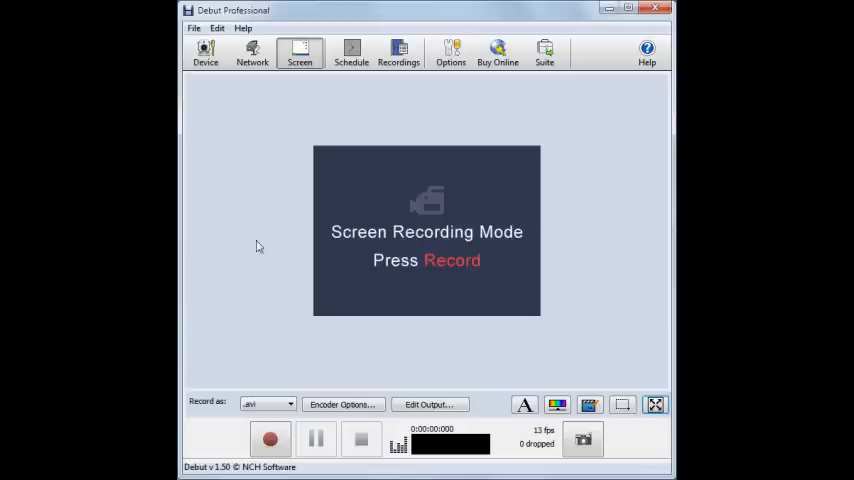
- Record a brief clip from the Logitech webcam in Device mode and stop it
click(204, 52)
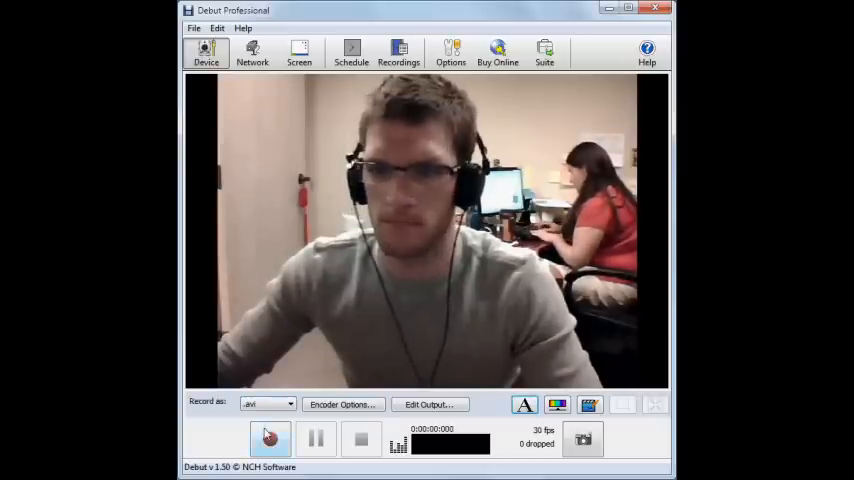
click(268, 440)
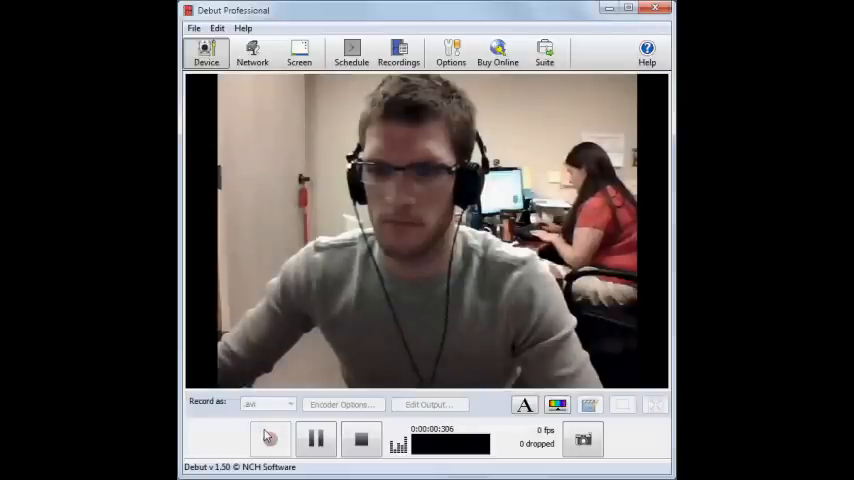
click(270, 440)
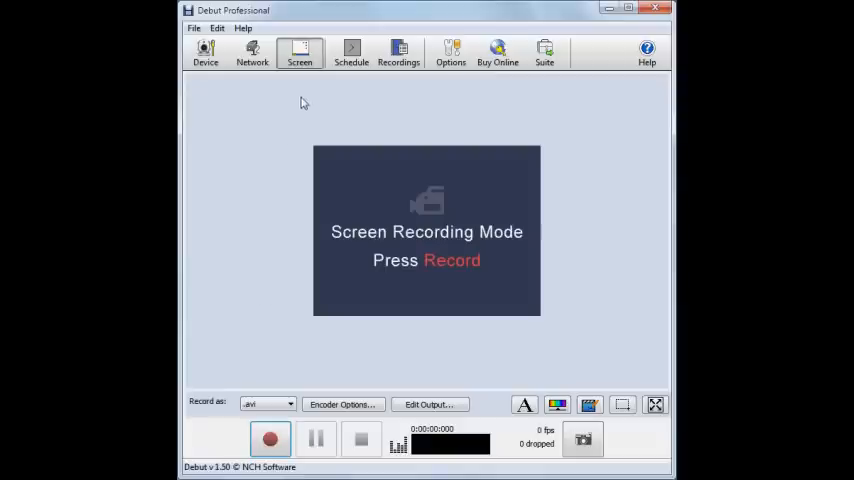
mouse_move(308, 60)
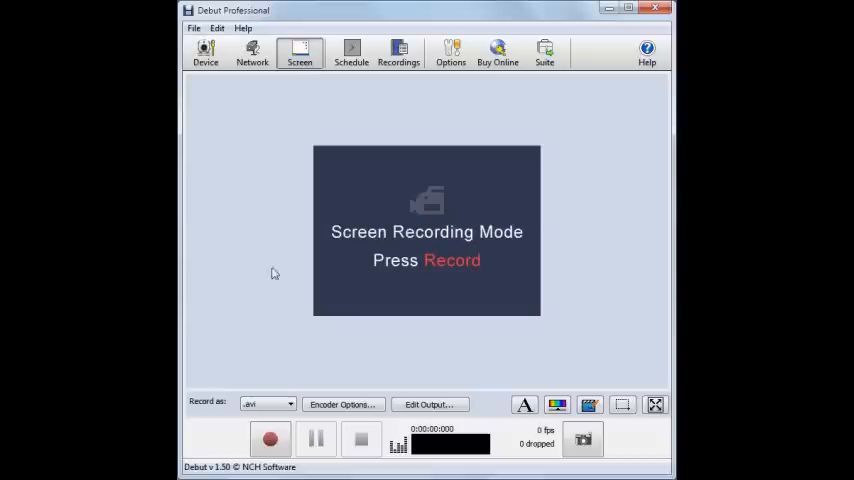
- Start a screen recording, confirming the 'Debut window will be hidden' dialog
click(270, 440)
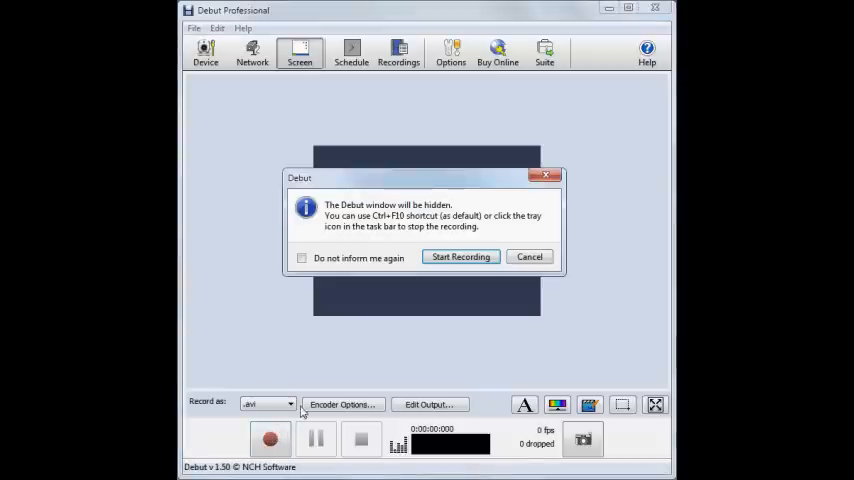
mouse_move(416, 362)
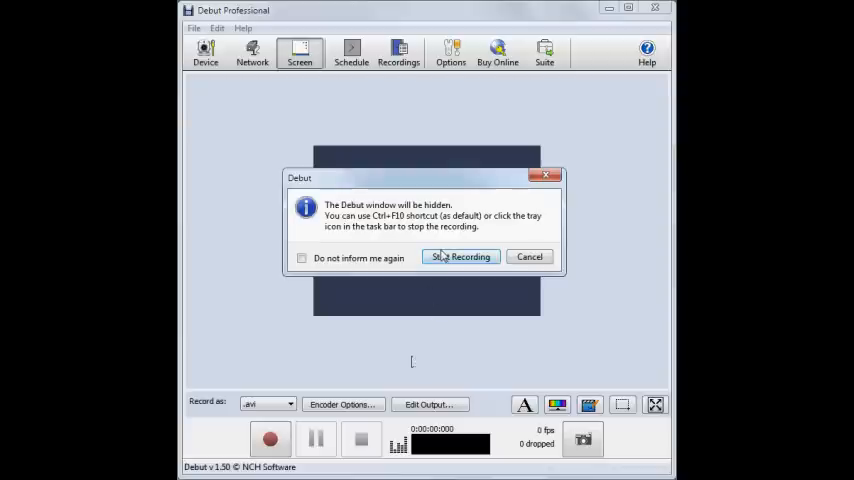
click(462, 256)
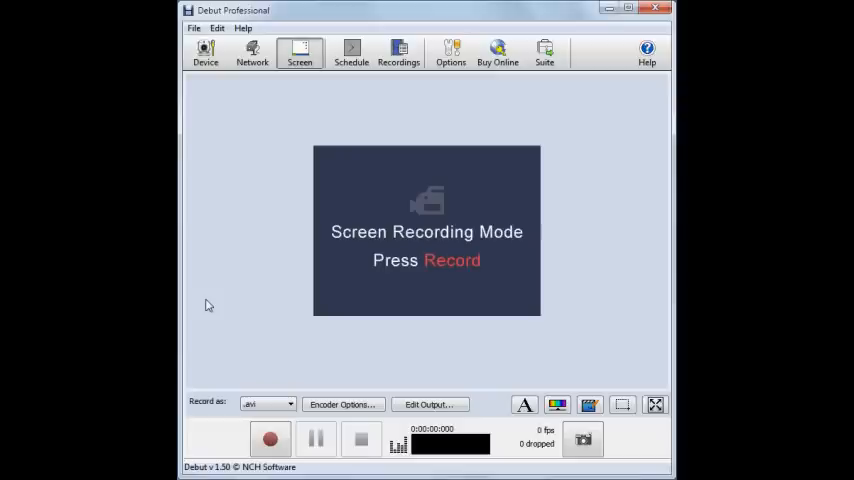
mouse_move(300, 52)
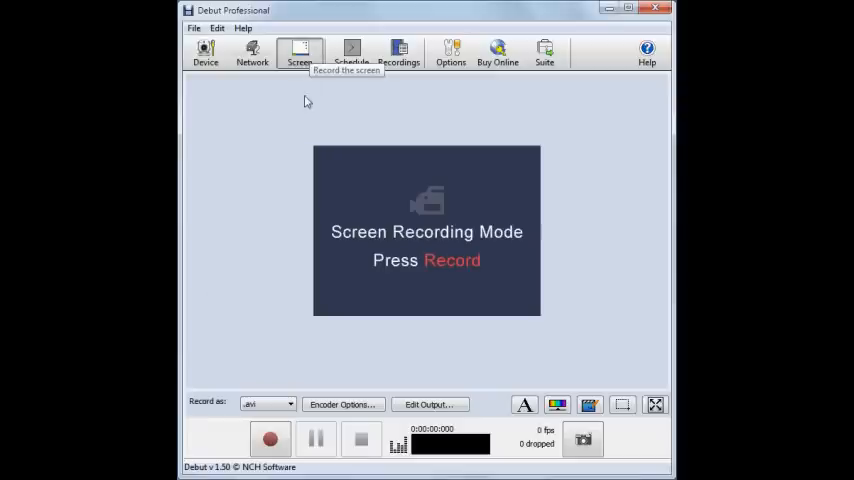
mouse_move(624, 404)
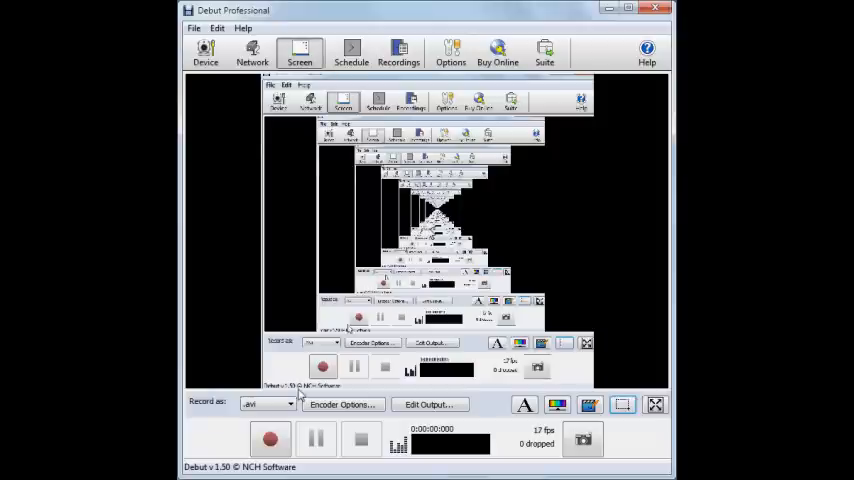
click(270, 440)
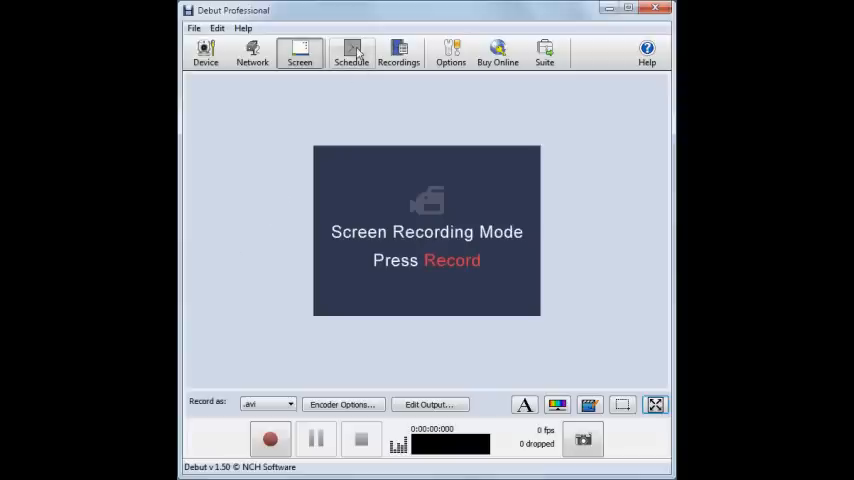
- Add a scheduled screen-and-audio recording named Recording set to run every day
click(352, 52)
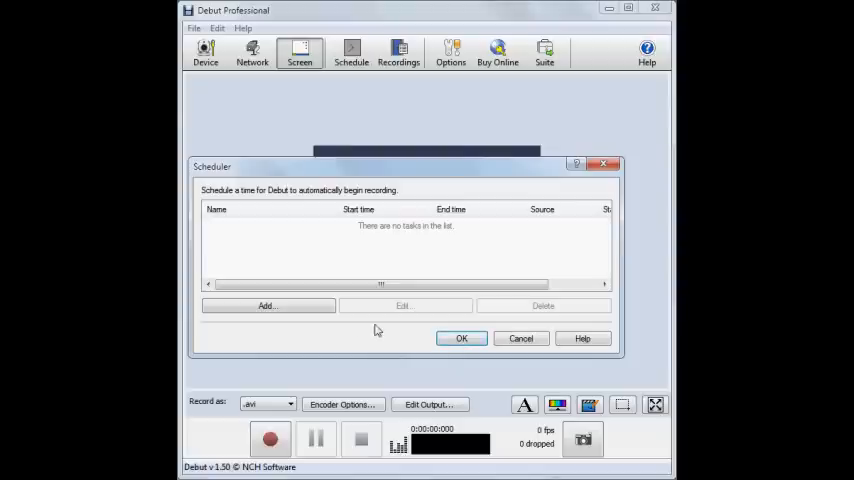
click(268, 304)
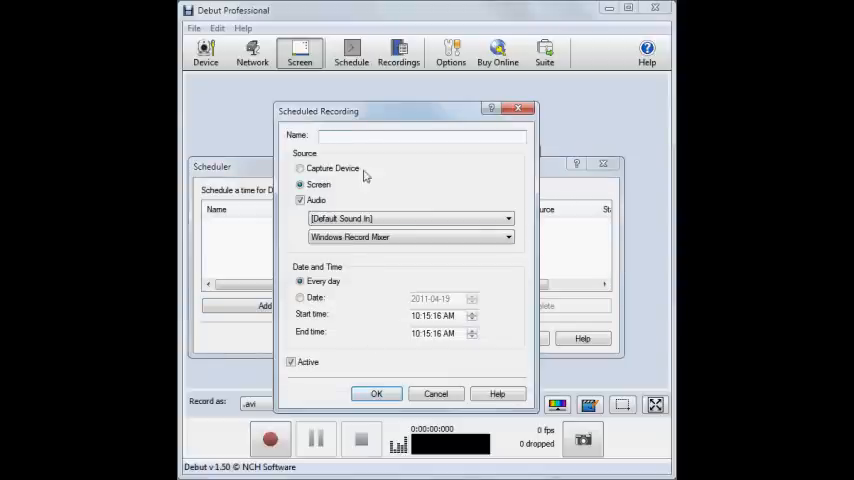
text(Recording)
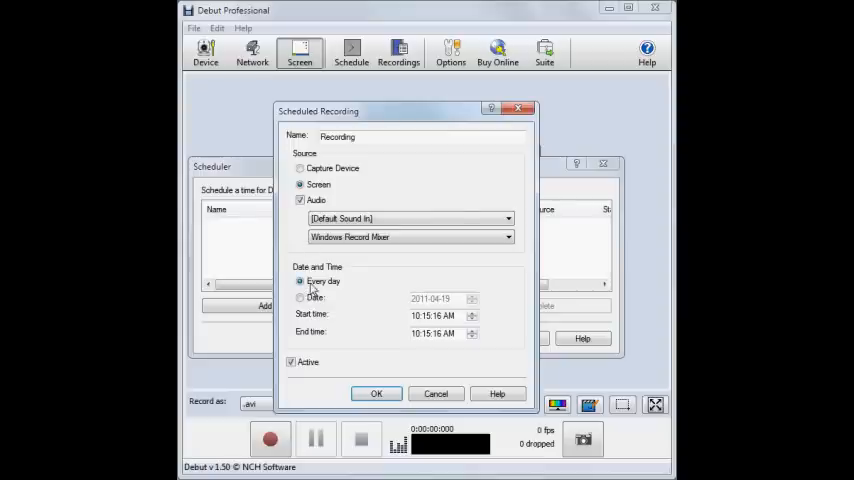
click(300, 296)
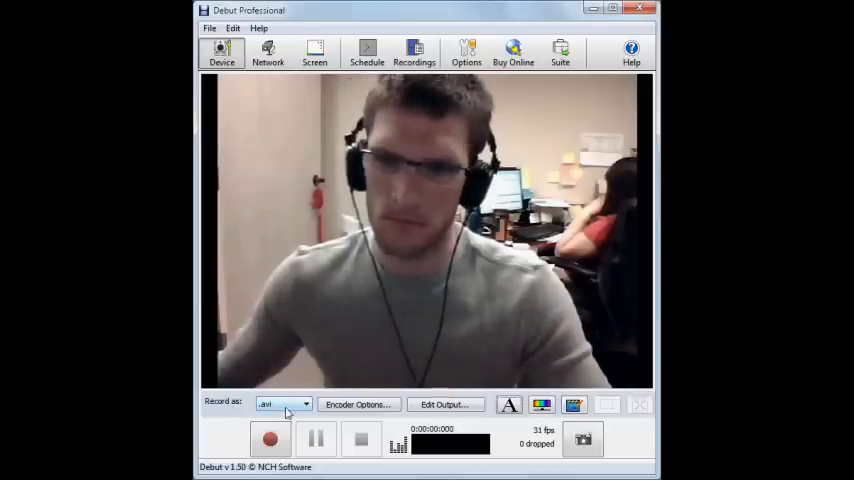
click(304, 404)
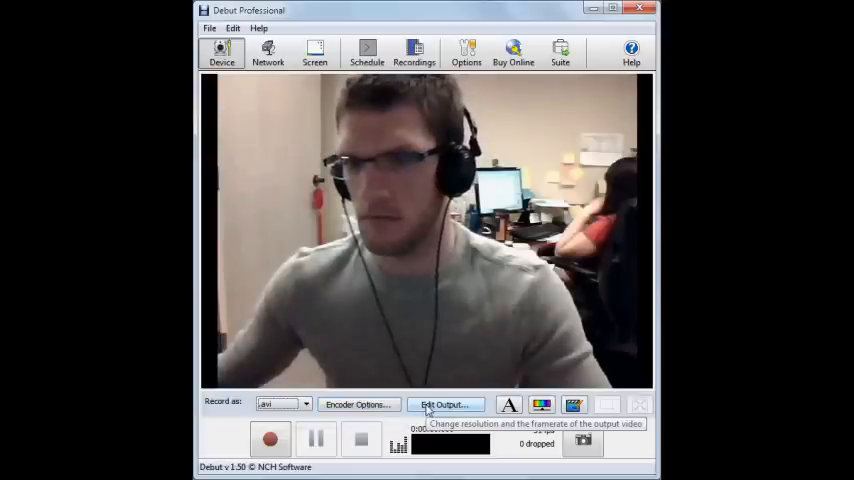
click(444, 404)
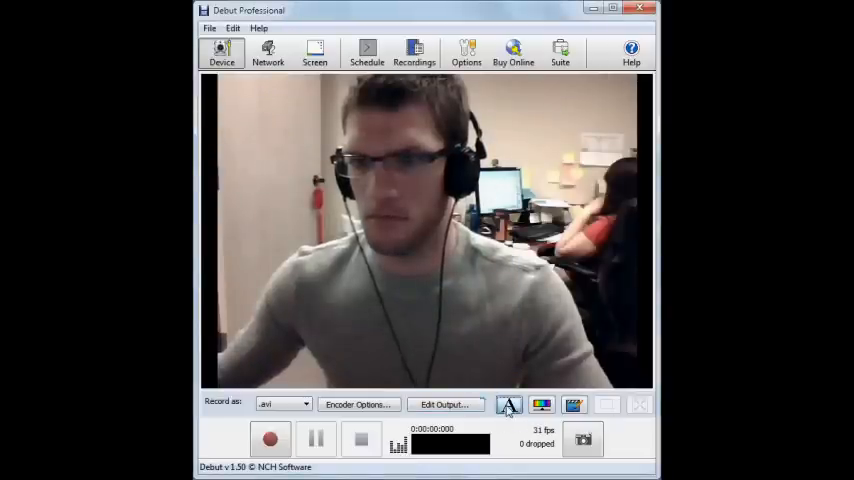
- Add the caption HELLO in dark blue text with a background colour over the video
click(508, 404)
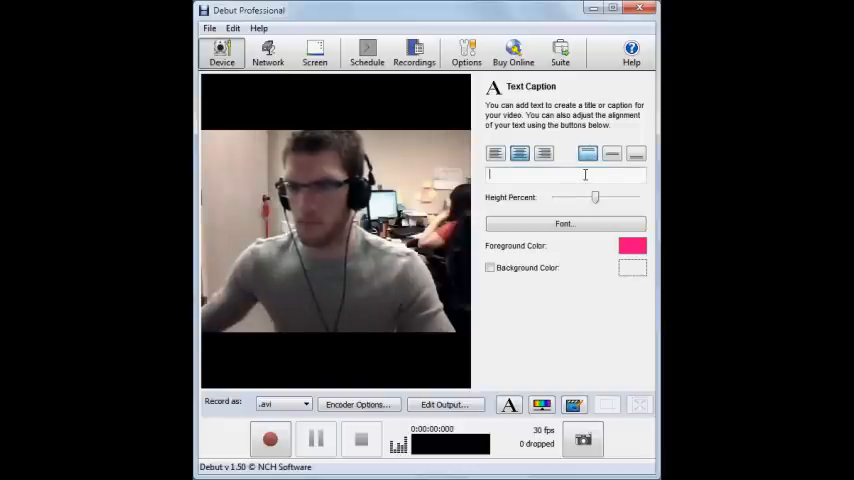
text(HELLO)
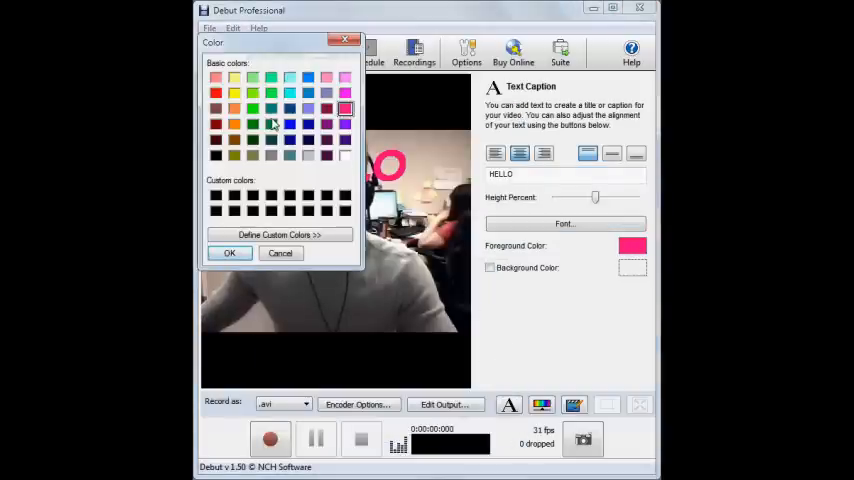
click(230, 252)
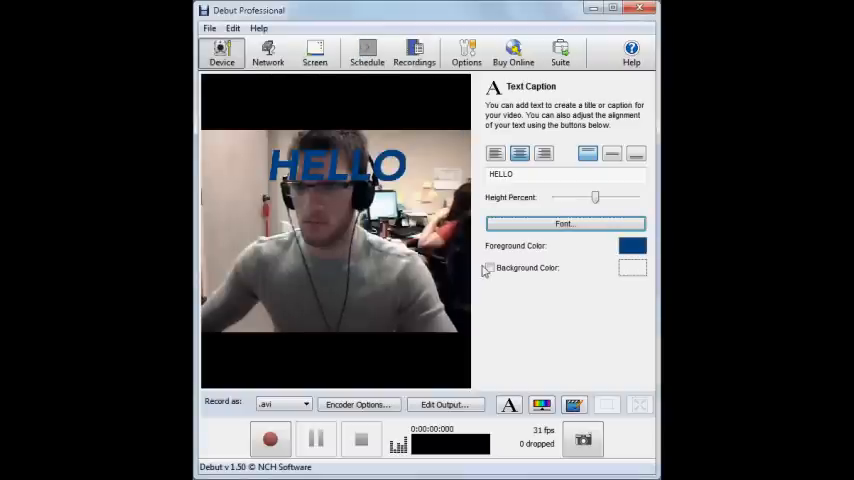
click(488, 268)
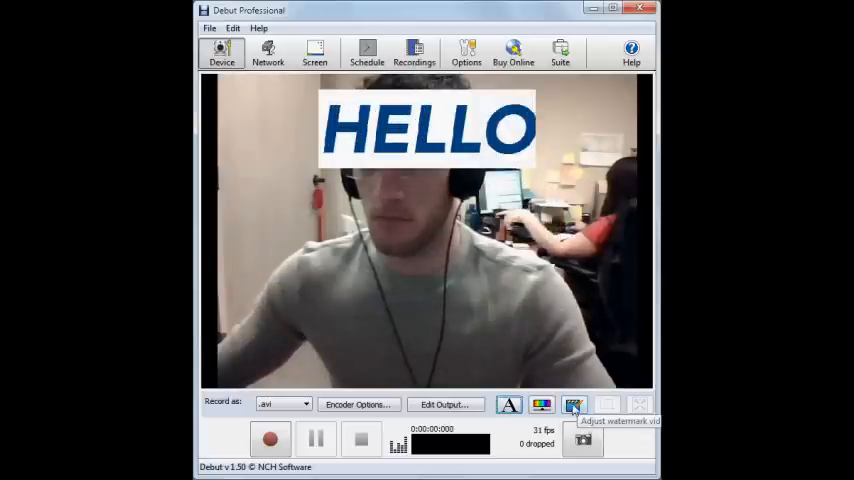
- Enable Apply watermark to videos with Right and Bottom alignment and confirm
click(574, 404)
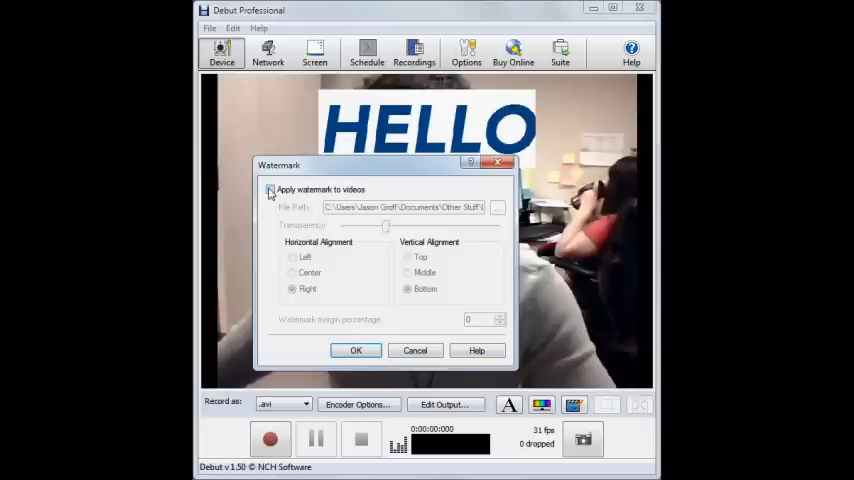
click(270, 188)
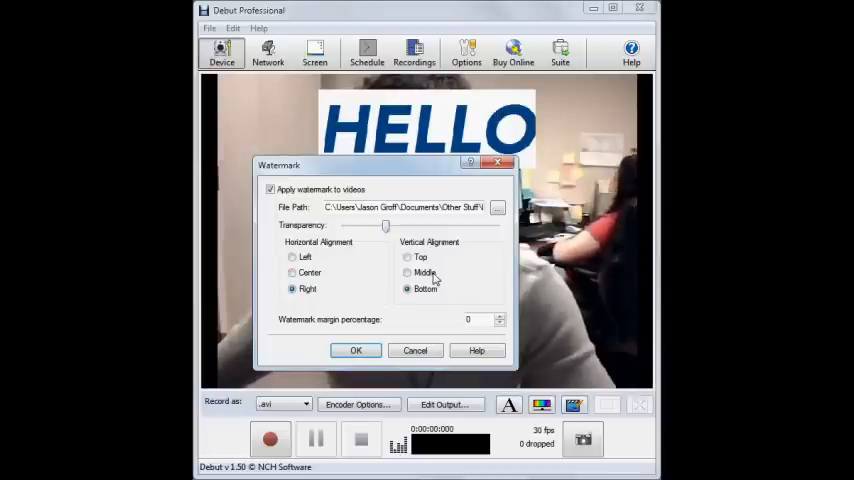
click(500, 316)
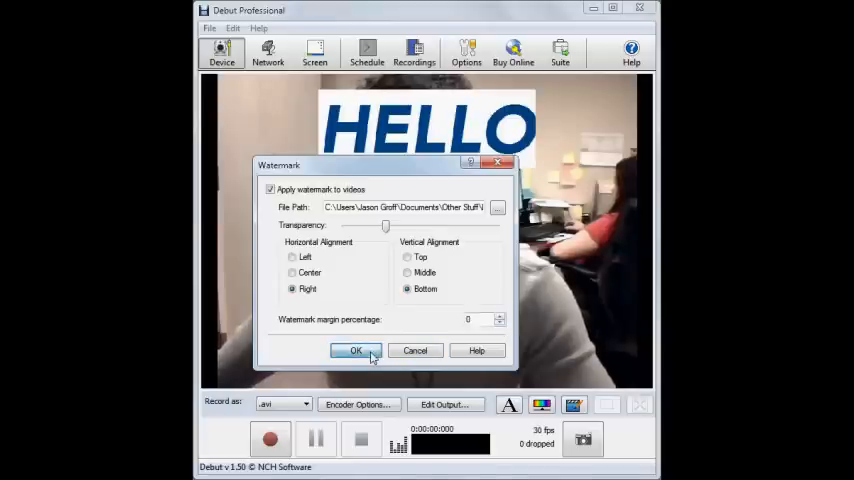
click(356, 350)
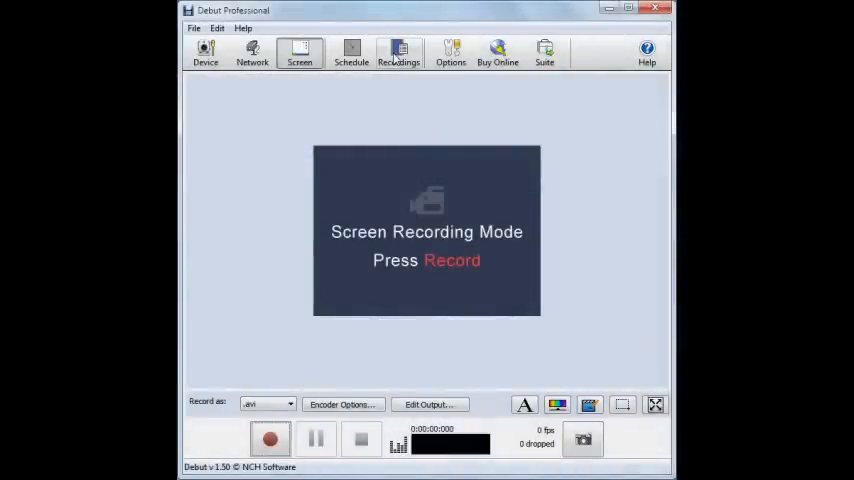
- Show the Find and Play window listing Untitled 114, 113 and 110
click(398, 52)
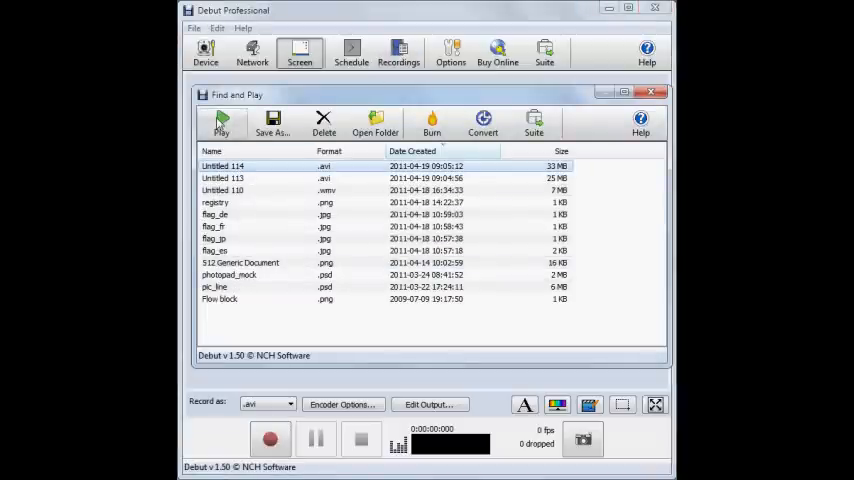
click(220, 122)
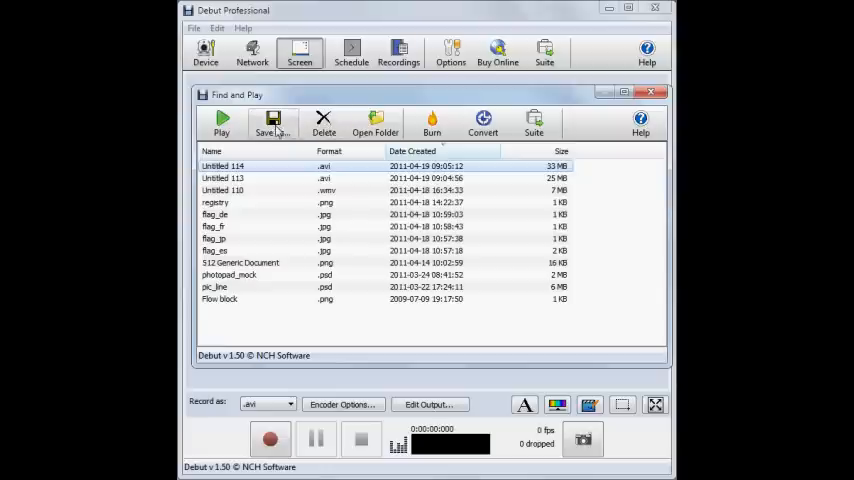
mouse_move(324, 126)
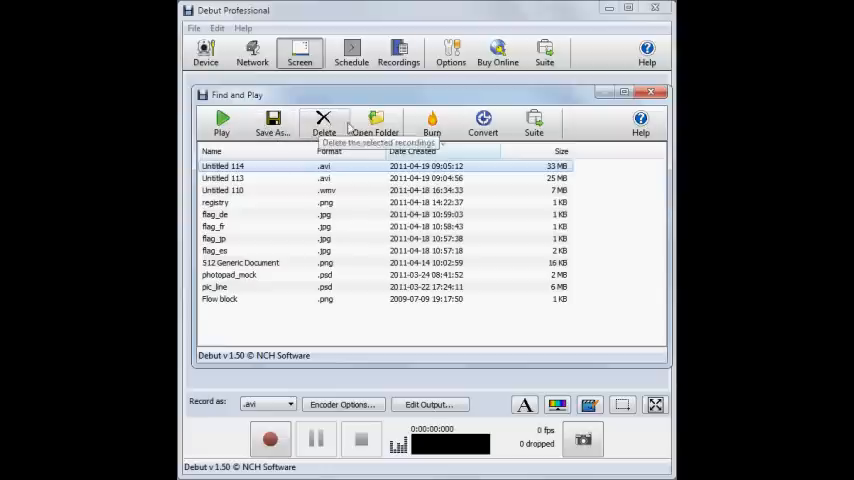
mouse_move(376, 126)
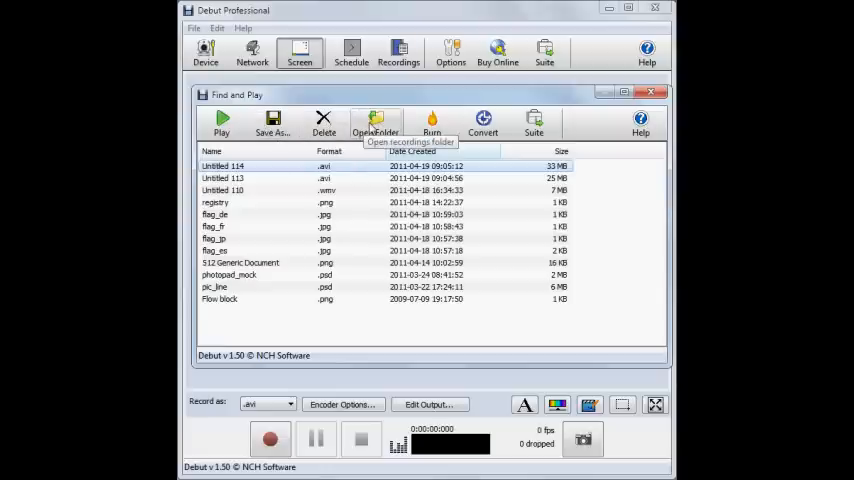